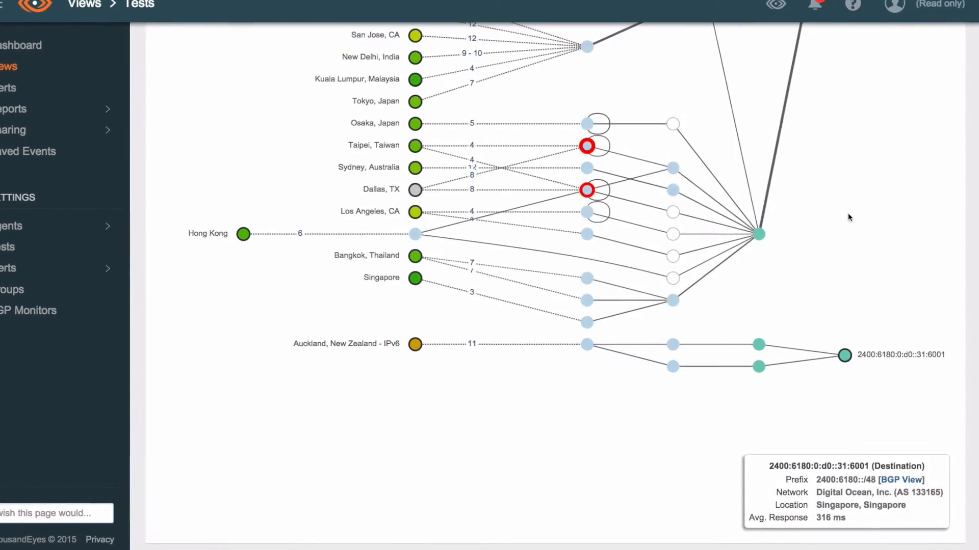
scroll(up, 3)
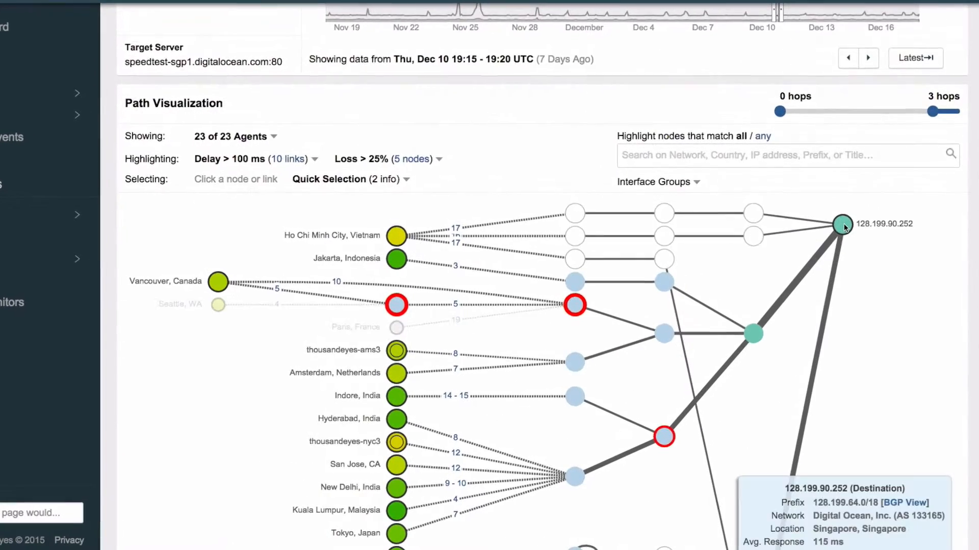